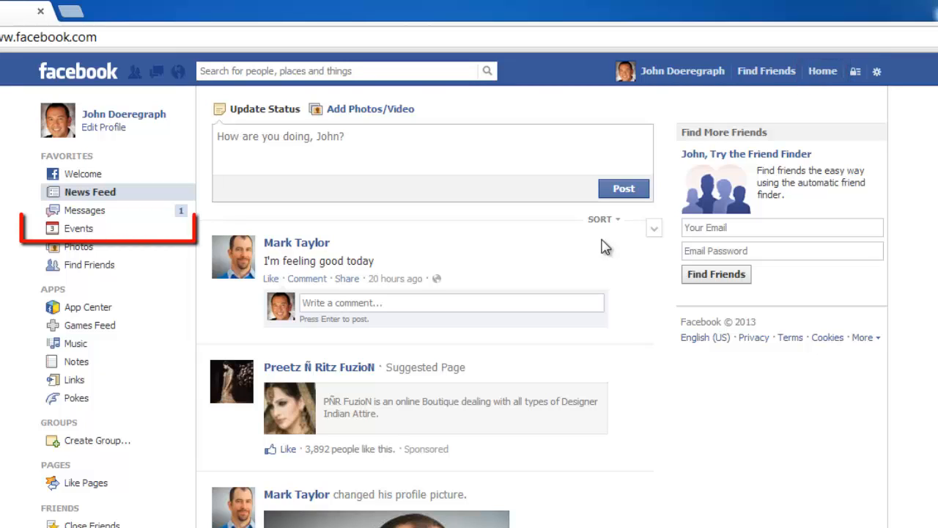
Go to Events and open the 4th Social Media Conference page from Upcoming Events.
{"action": "left_click", "coordinate": [79, 229]}
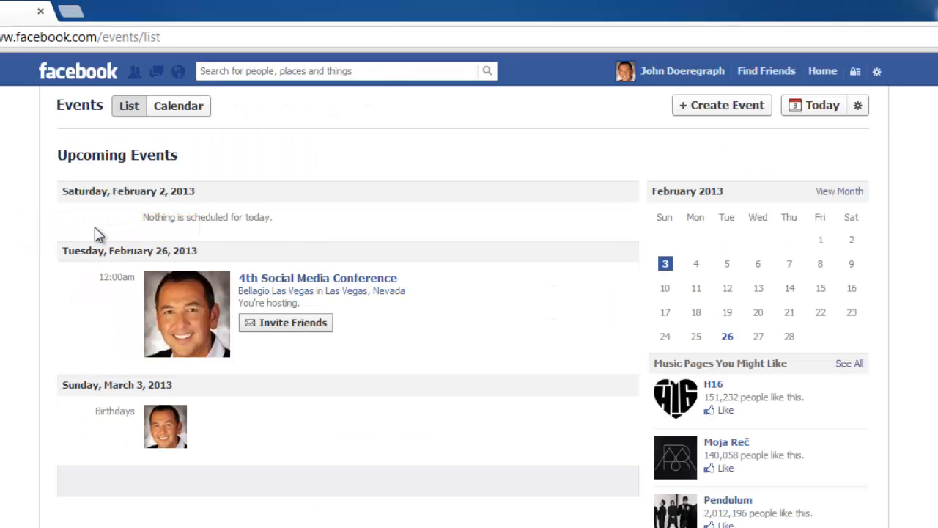
{"action": "left_click", "coordinate": [316, 279]}
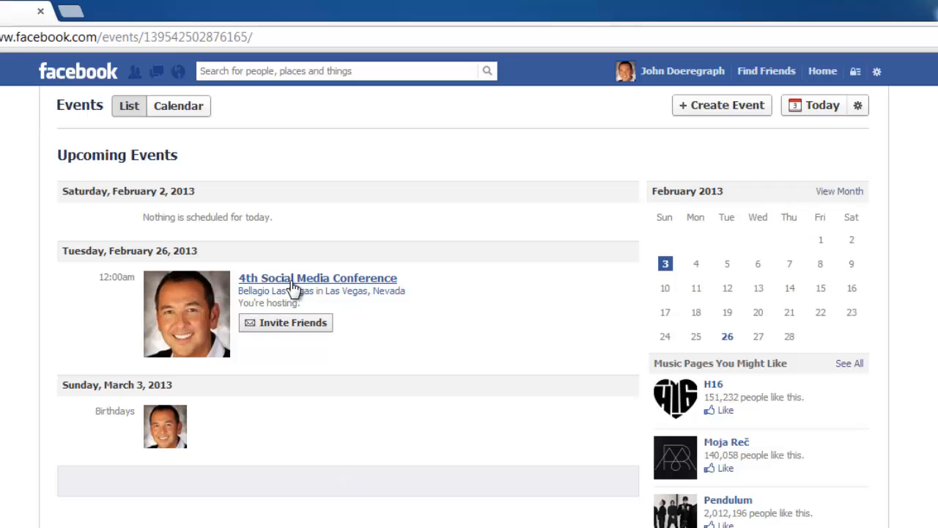
{"action": "left_click", "coordinate": [317, 278]}
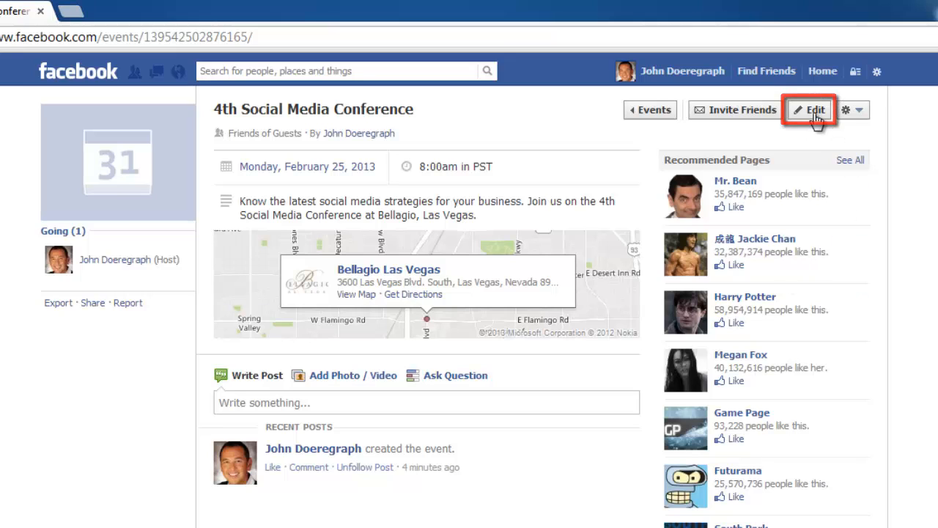
{"action": "left_click", "coordinate": [809, 108]}
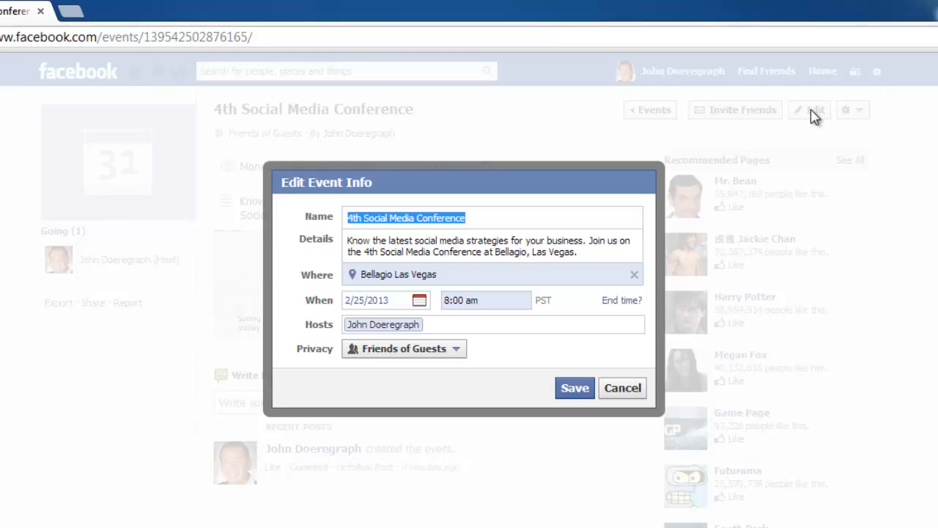
{"action": "type", "text": "ma"}
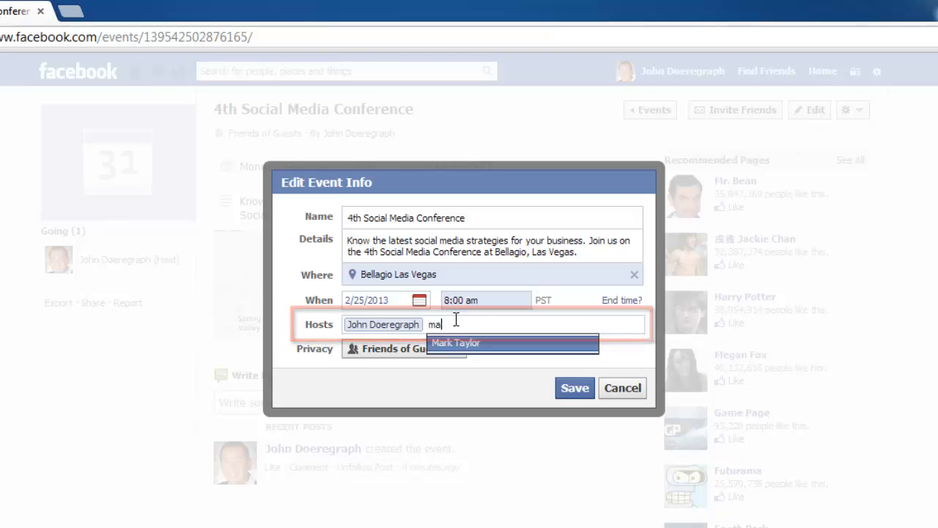
{"action": "left_click", "coordinate": [456, 343]}
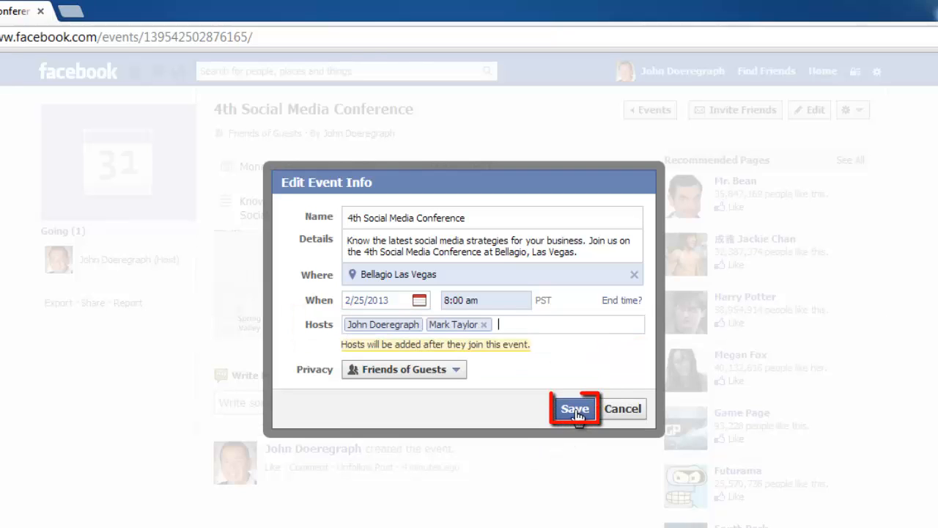
{"action": "left_click", "coordinate": [575, 408]}
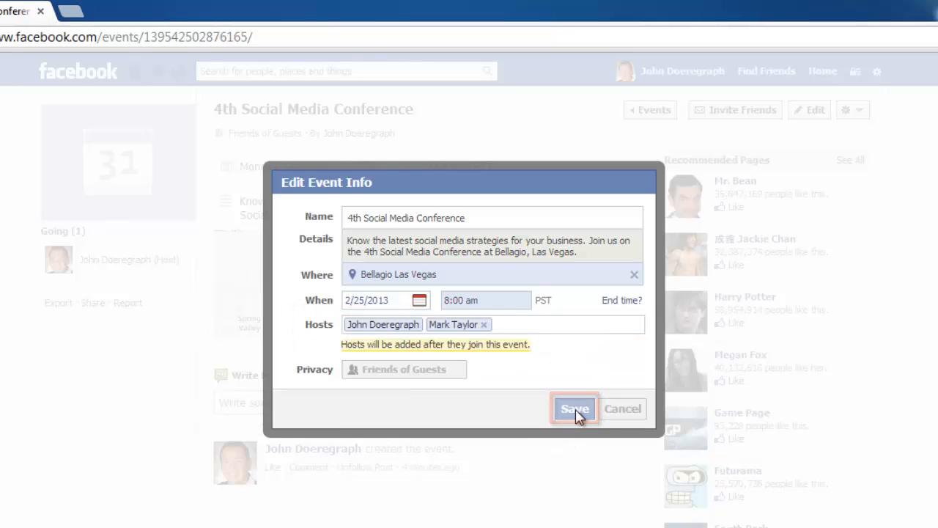
{"action": "left_click", "coordinate": [575, 408]}
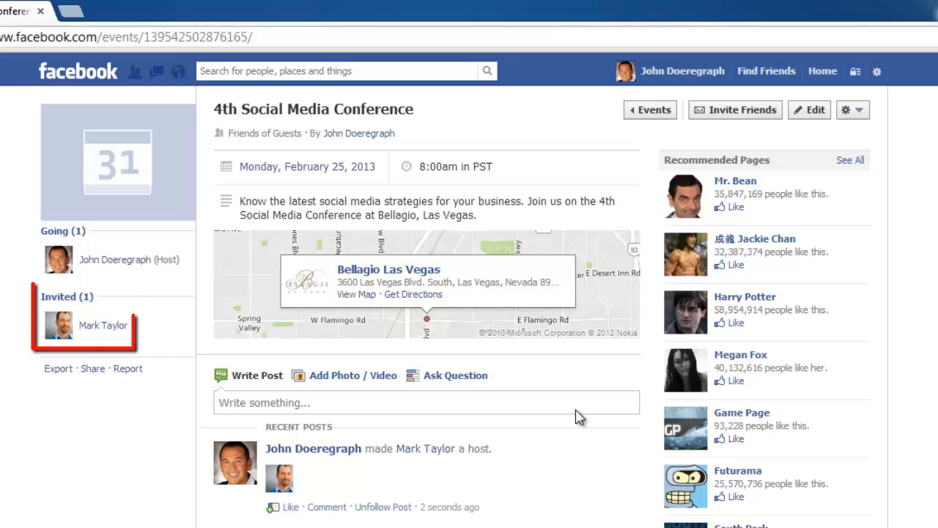